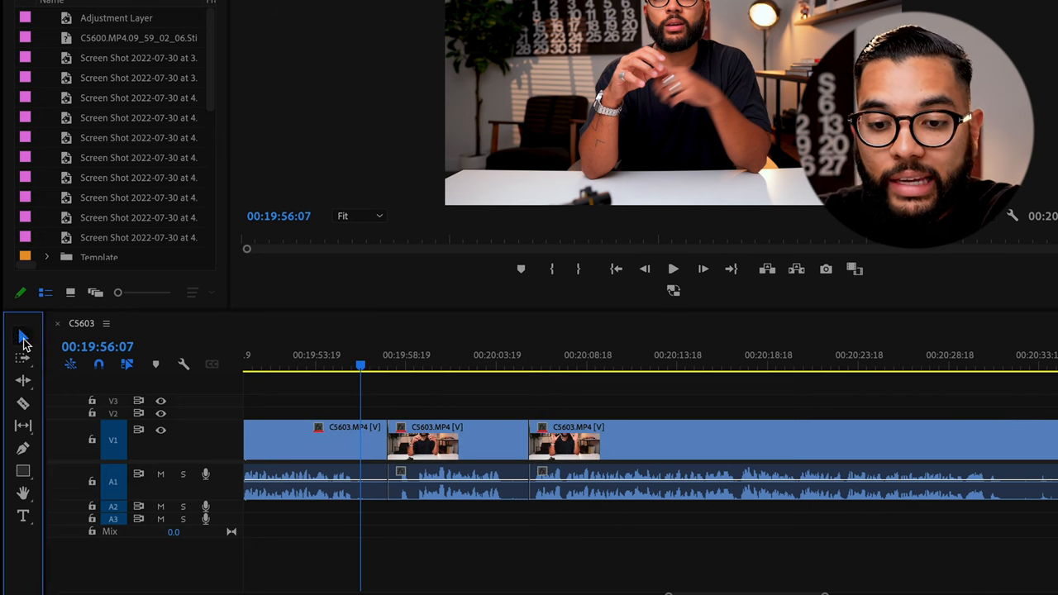
# - Delete the middle clip and ripple delete the gap it leaves
pyautogui.click(458, 443)
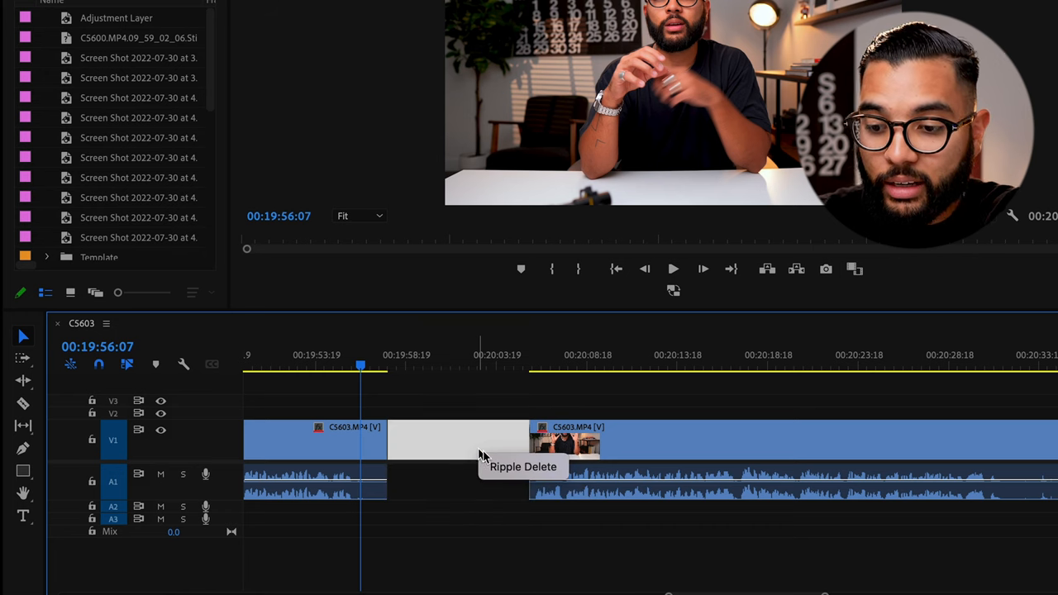
pyautogui.click(459, 440)
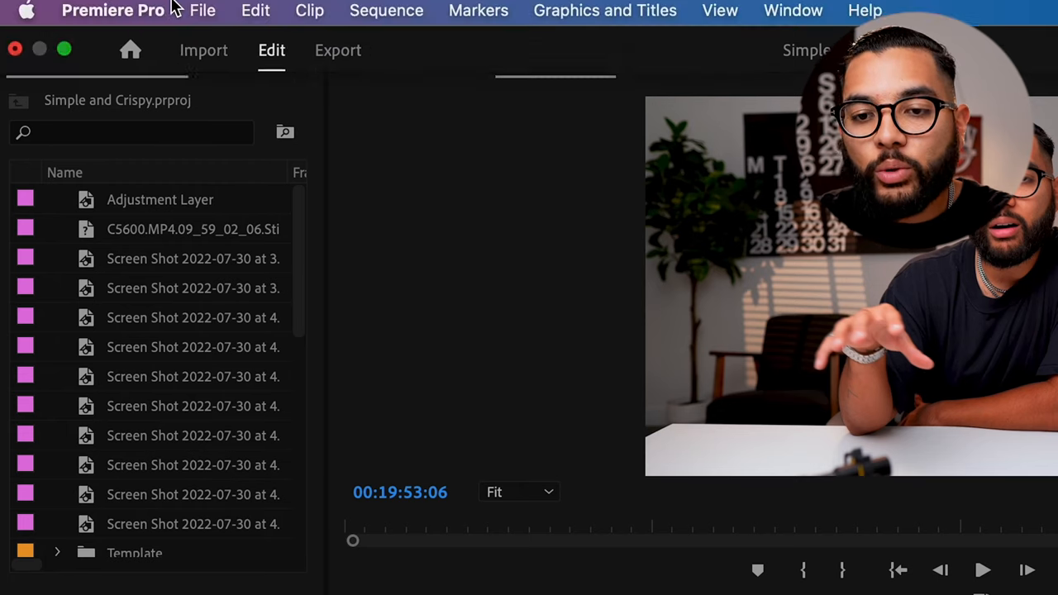
# - Open Keyboard Shortcuts from the Premiere Pro menu
pyautogui.click(112, 11)
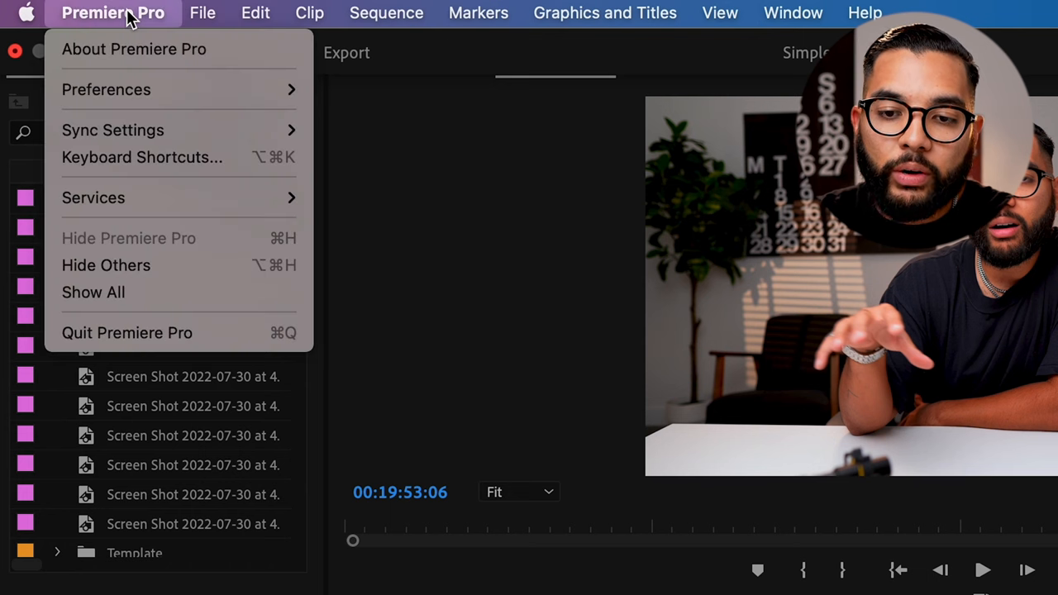
pyautogui.click(141, 157)
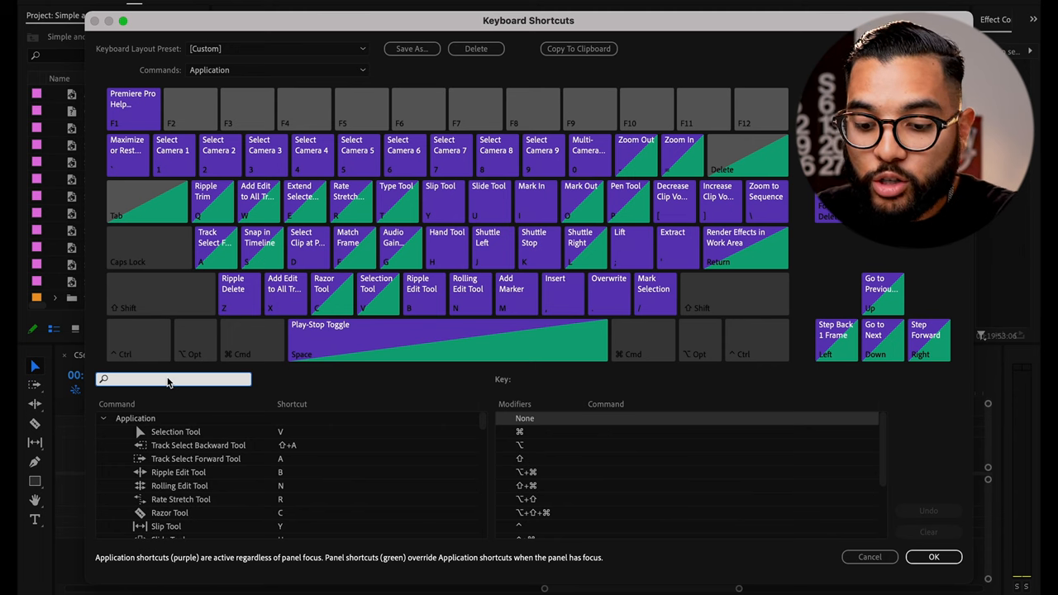
# - Assign X and W to Add Edit to All Tracks, then search for ripple commands
pyautogui.write('edit to all')
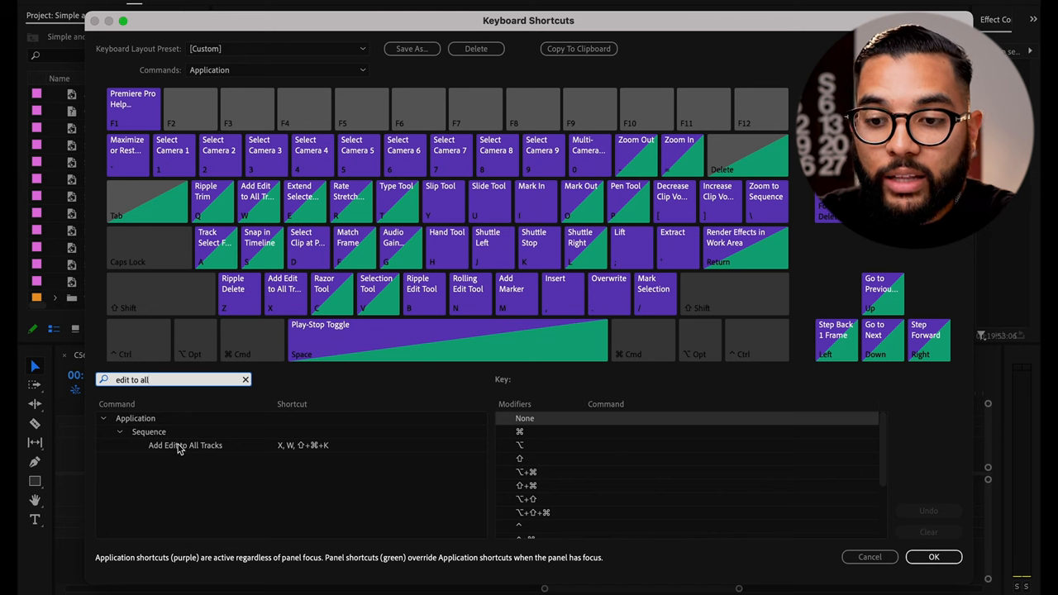
pyautogui.click(185, 445)
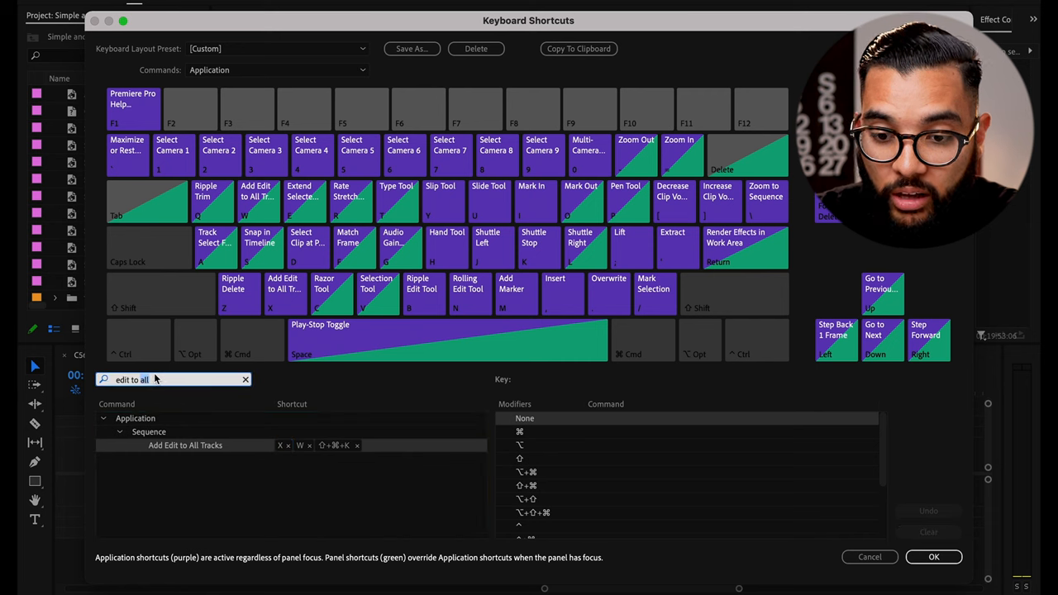
pyautogui.write('ripple')
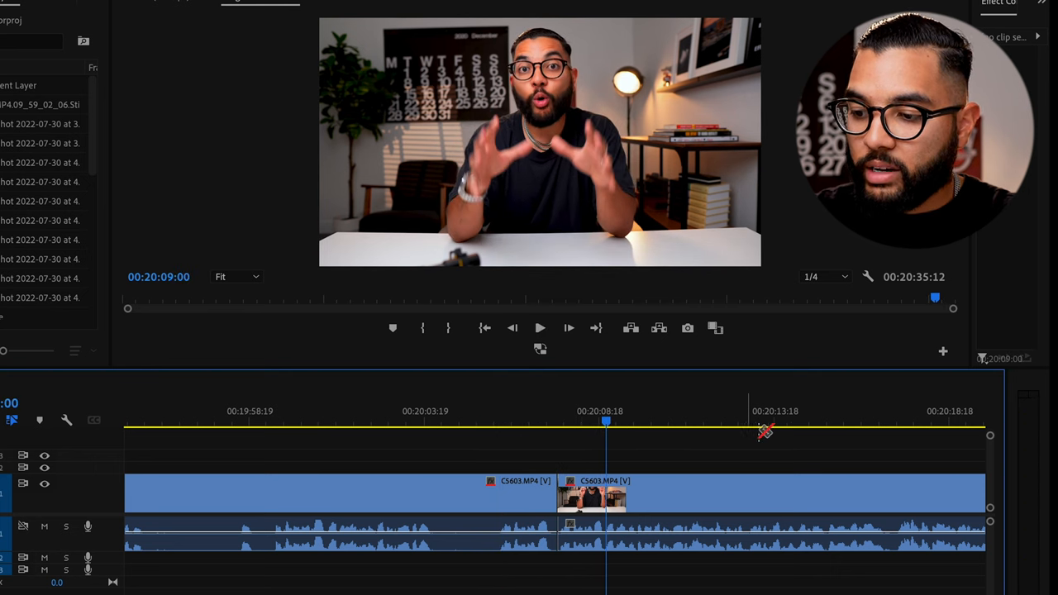
# - Move the playhead to the sequence end at 00:20:31:16
pyautogui.click(540, 329)
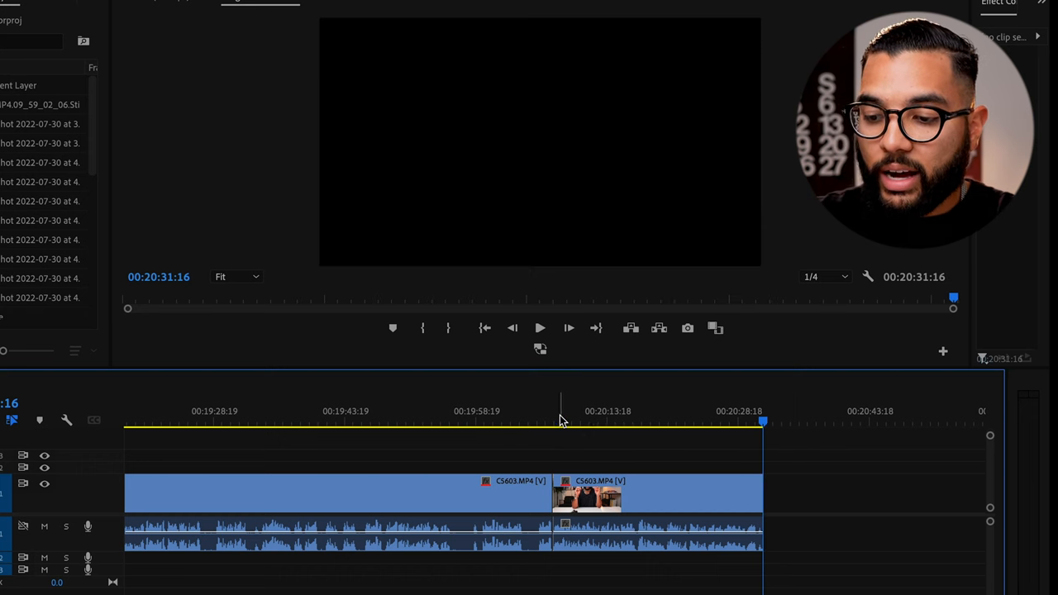
pyautogui.click(569, 328)
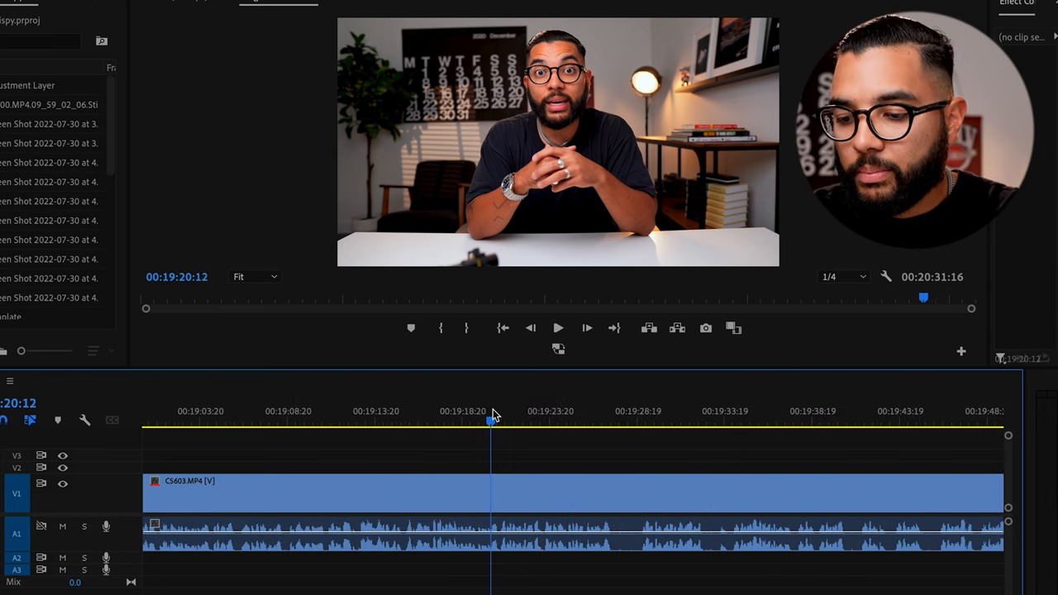
# - Park the playhead at 00:19:25:02 and add an edit to all tracks
pyautogui.click(558, 329)
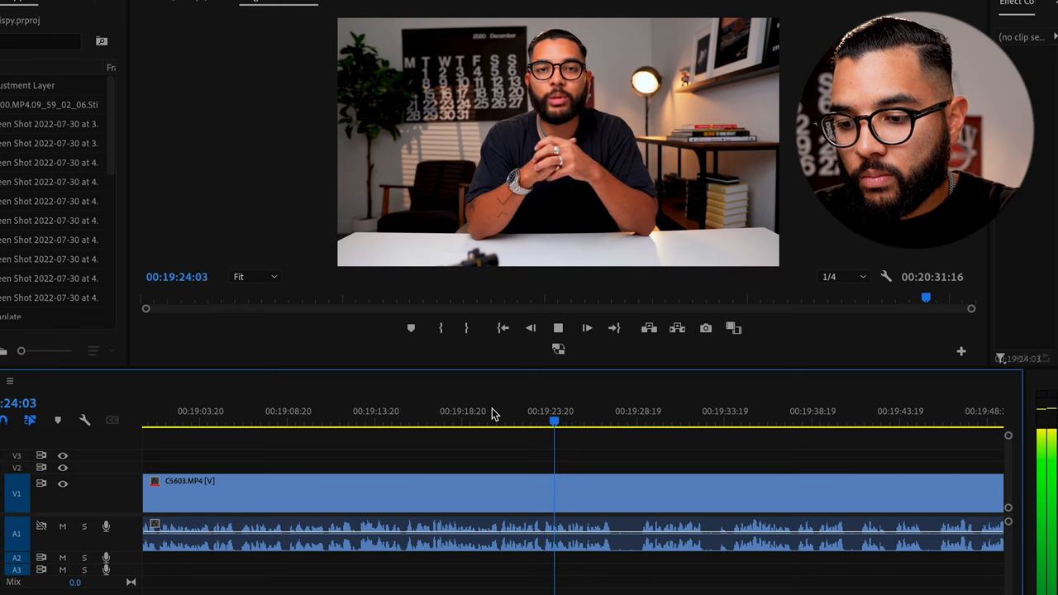
pyautogui.click(587, 328)
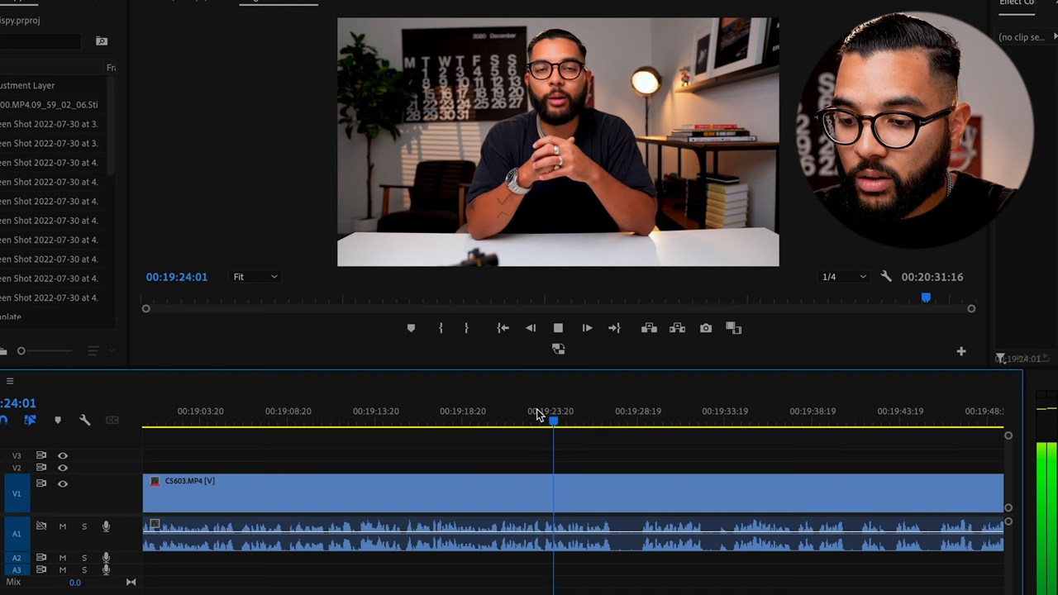
pyautogui.click(588, 328)
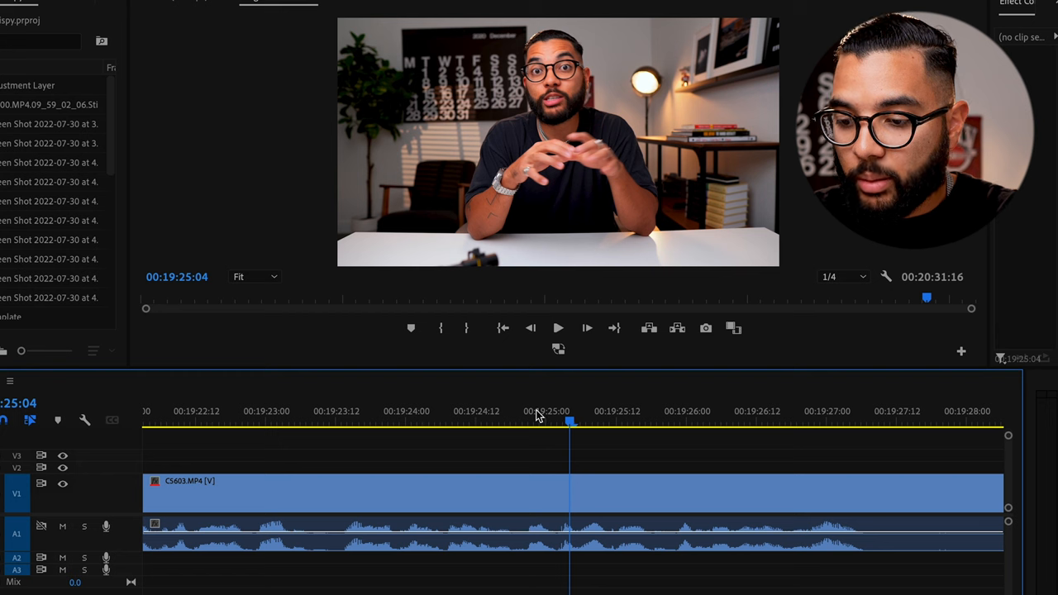
pyautogui.click(558, 328)
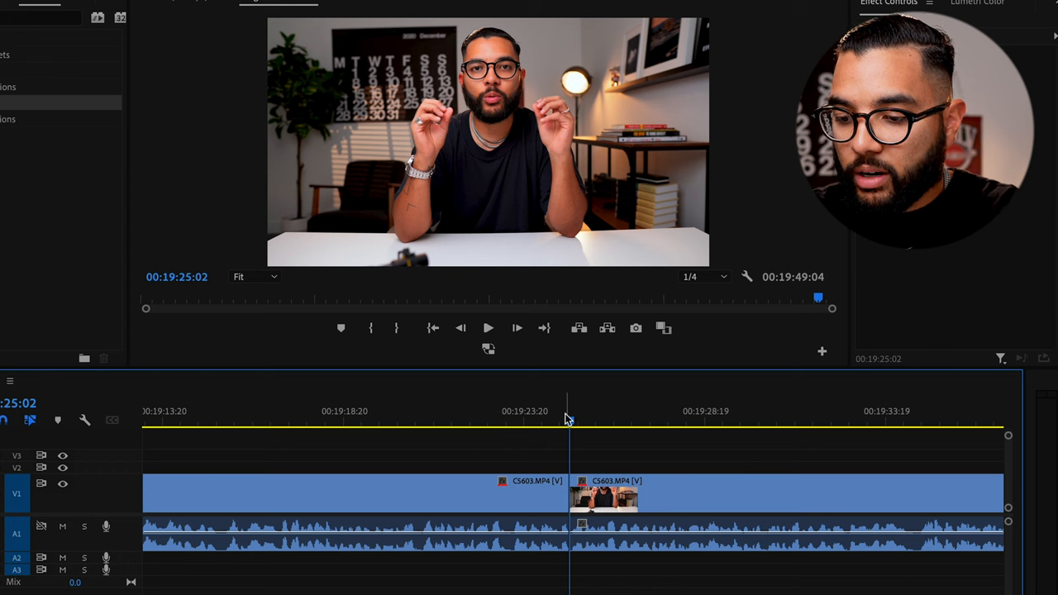
# - Play across the 00:19:25:02 cut and select the second clip's Motion settings
pyautogui.click(488, 329)
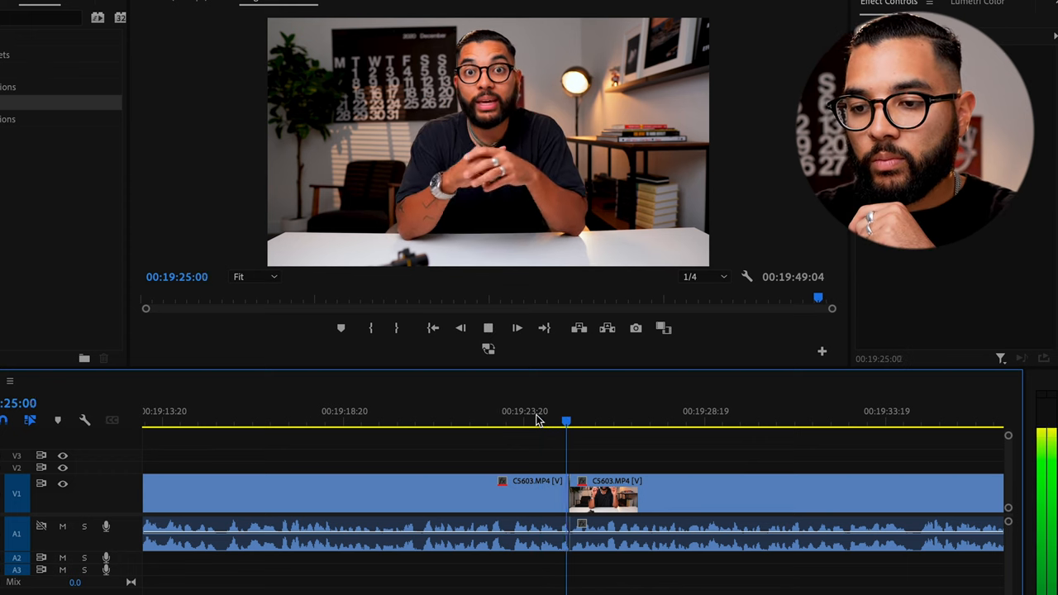
pyautogui.click(517, 328)
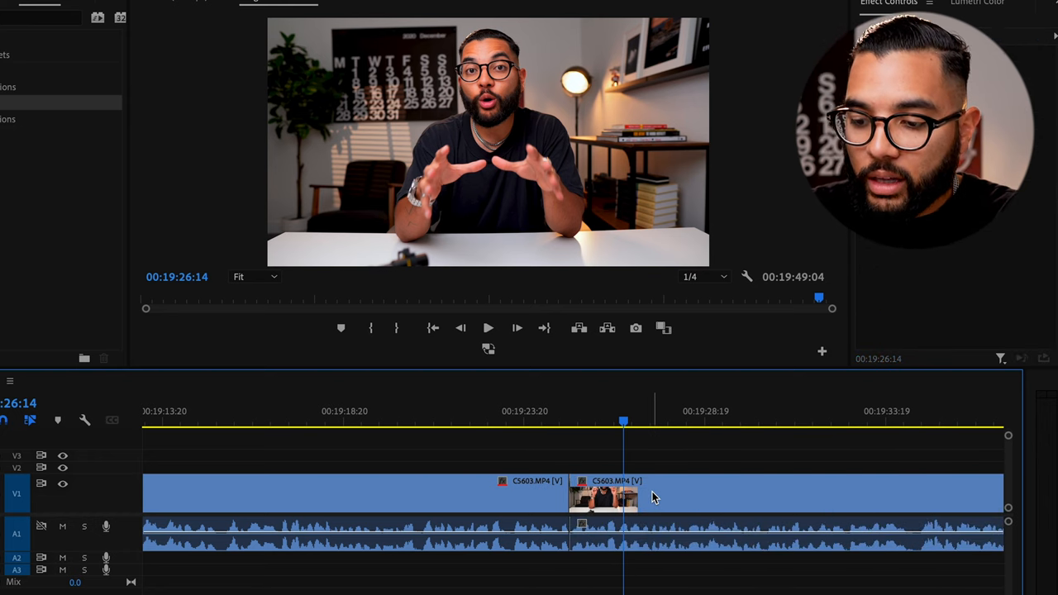
pyautogui.click(604, 492)
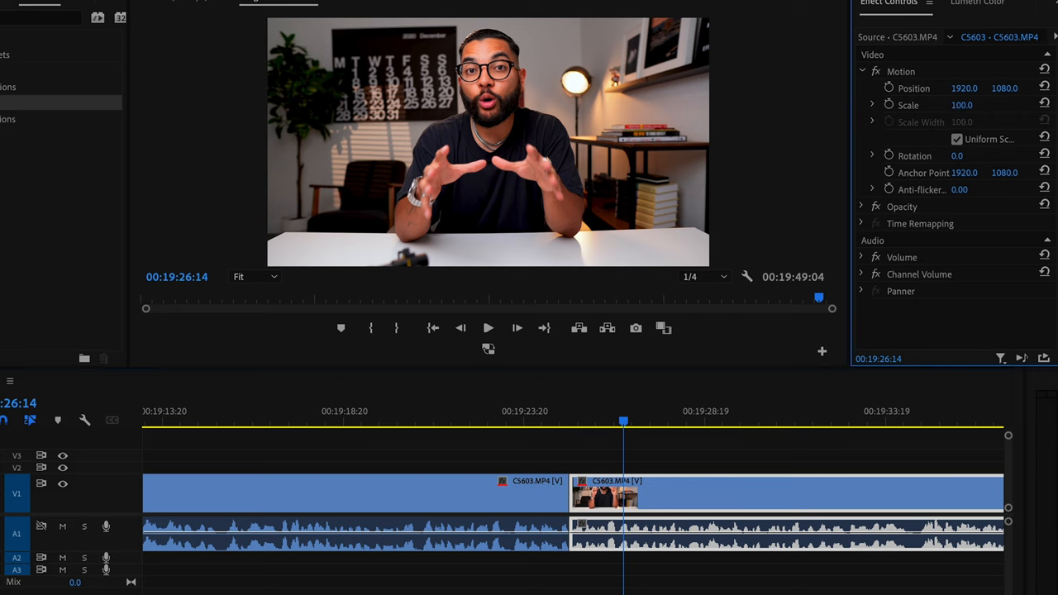